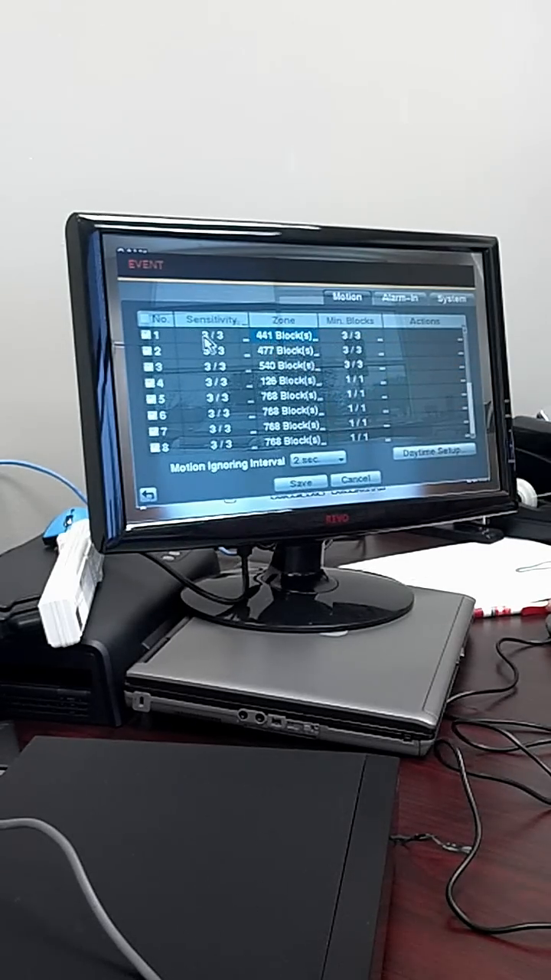
Step: Review camera 1's motion sensitivity and the alarm-in event list, changing nothing
left_click(210, 338)
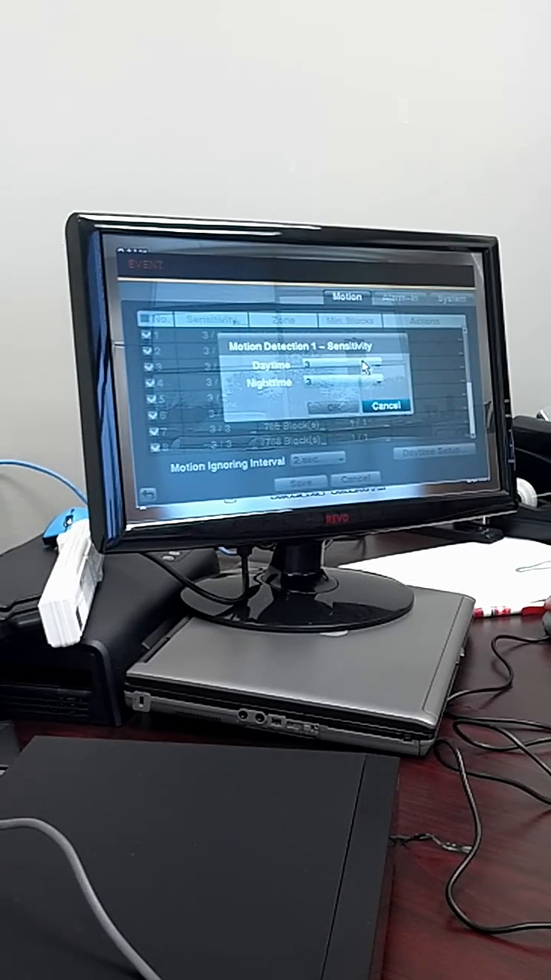
left_click(388, 403)
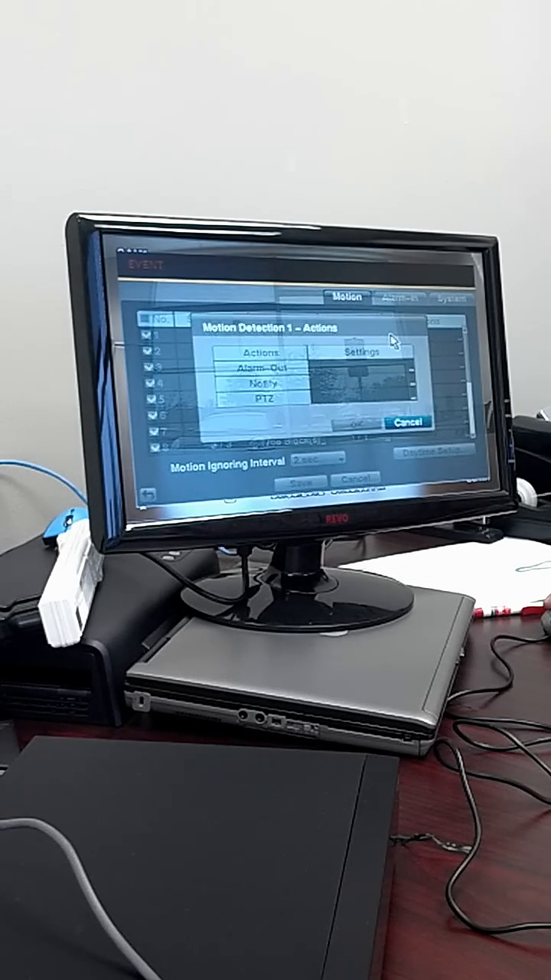
mouse_move(299, 387)
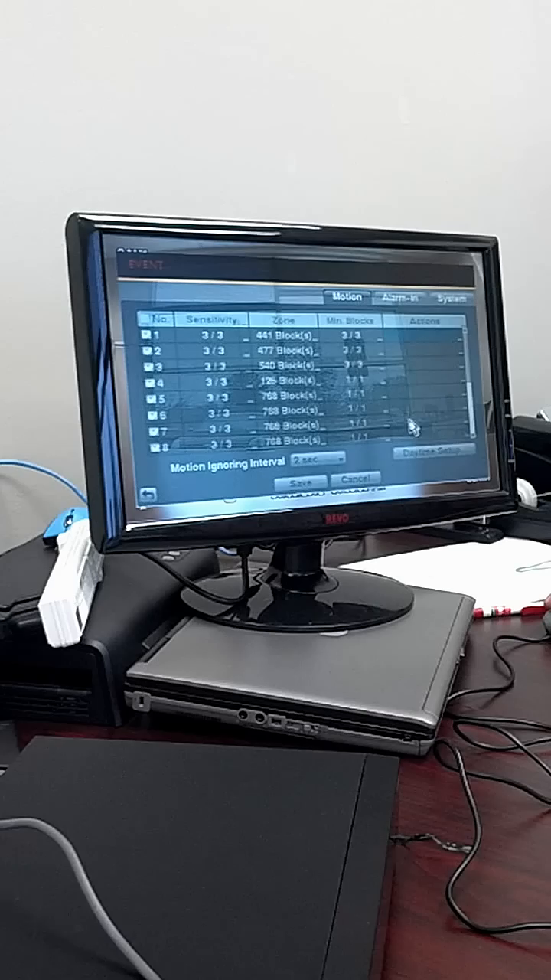
left_click(400, 299)
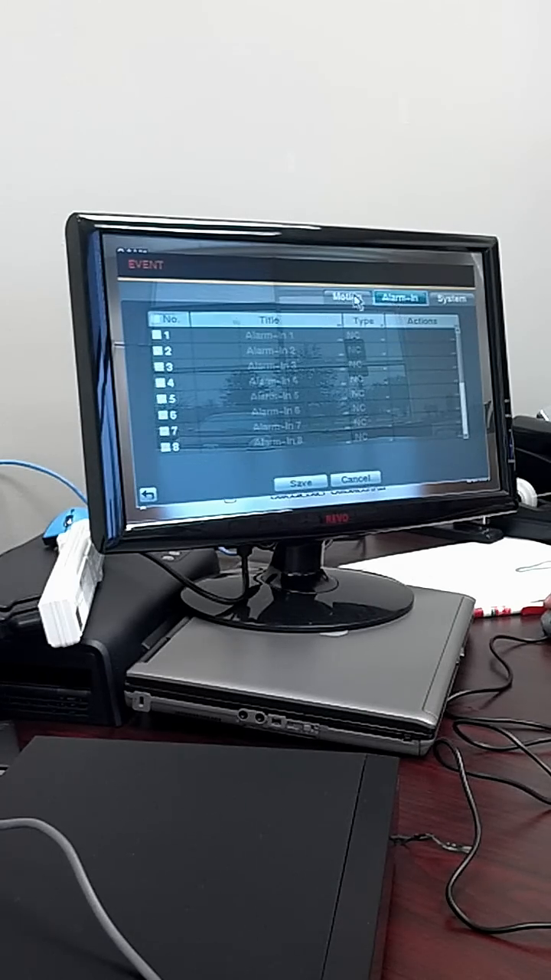
left_click(346, 298)
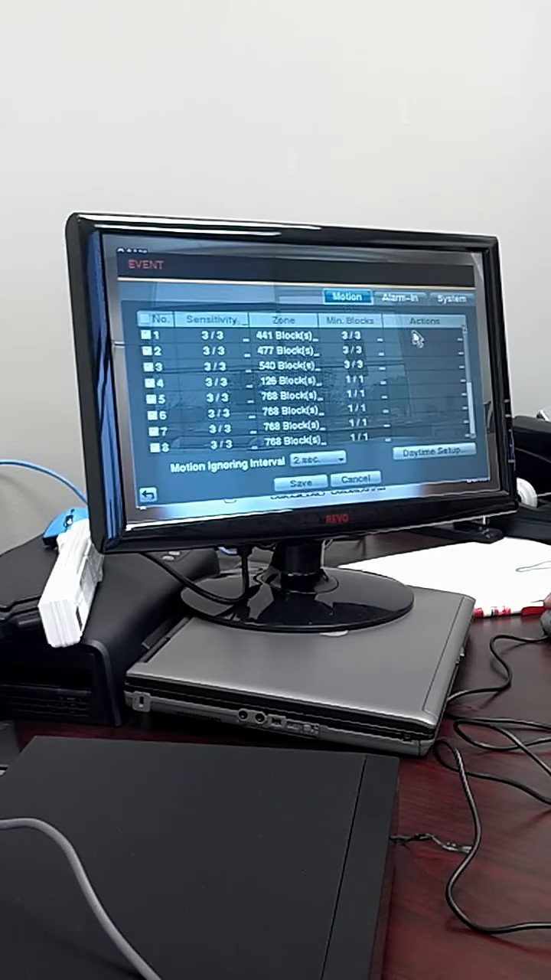
Step: Add Beep to camera 1's alarm-out actions, confirm, and save the motion events
left_click(356, 339)
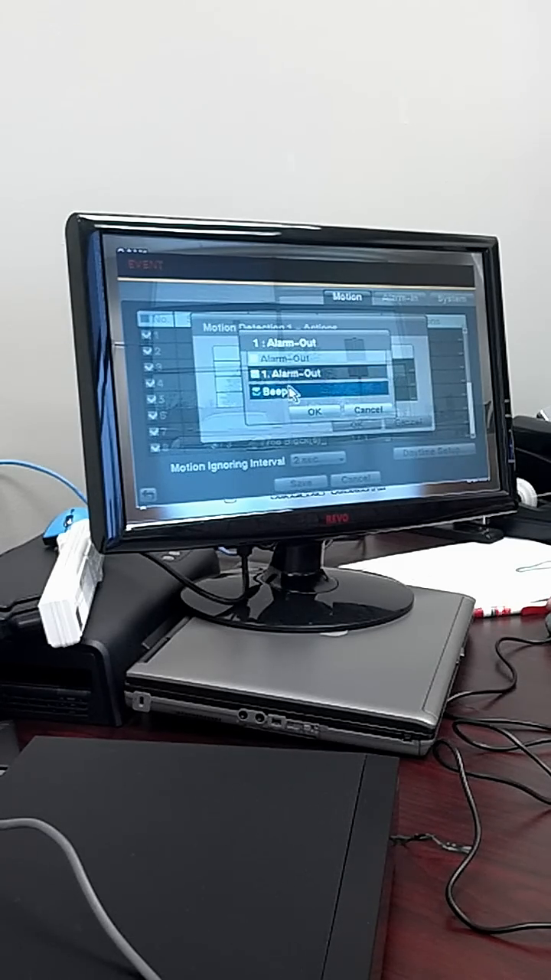
left_click(312, 411)
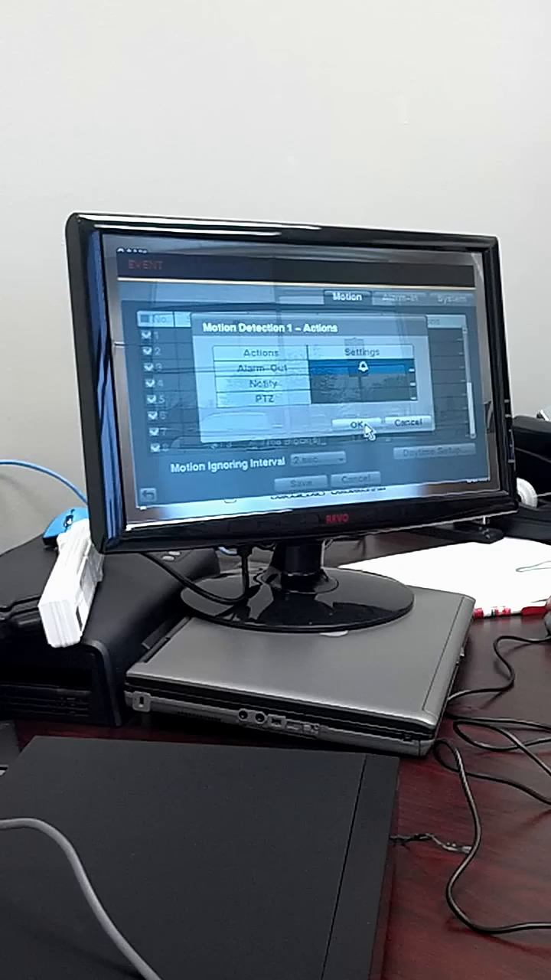
left_click(356, 426)
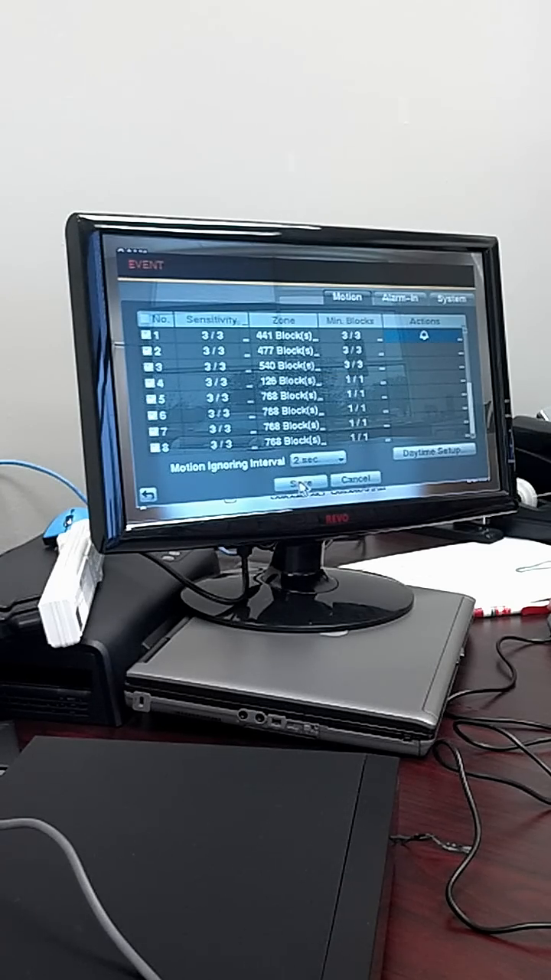
left_click(305, 487)
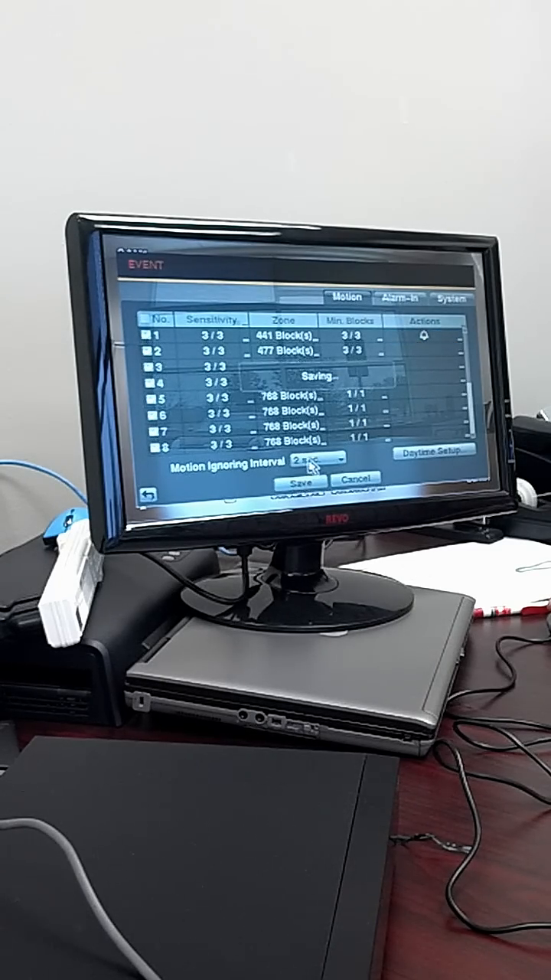
Step: After saving finishes, open camera 1's Alarm-Out options, leaving Alarm-Out 1 checked and Beep cleared
left_click(304, 480)
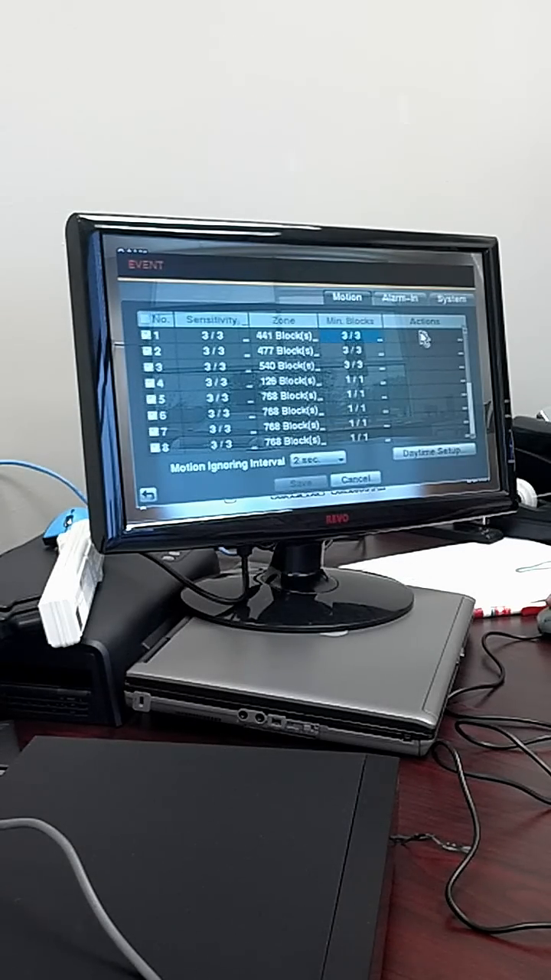
left_click(423, 338)
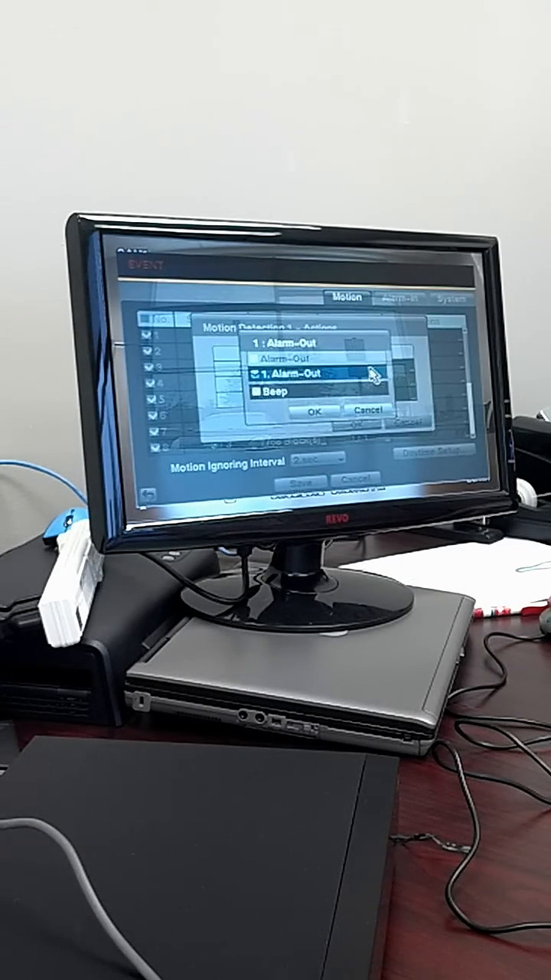